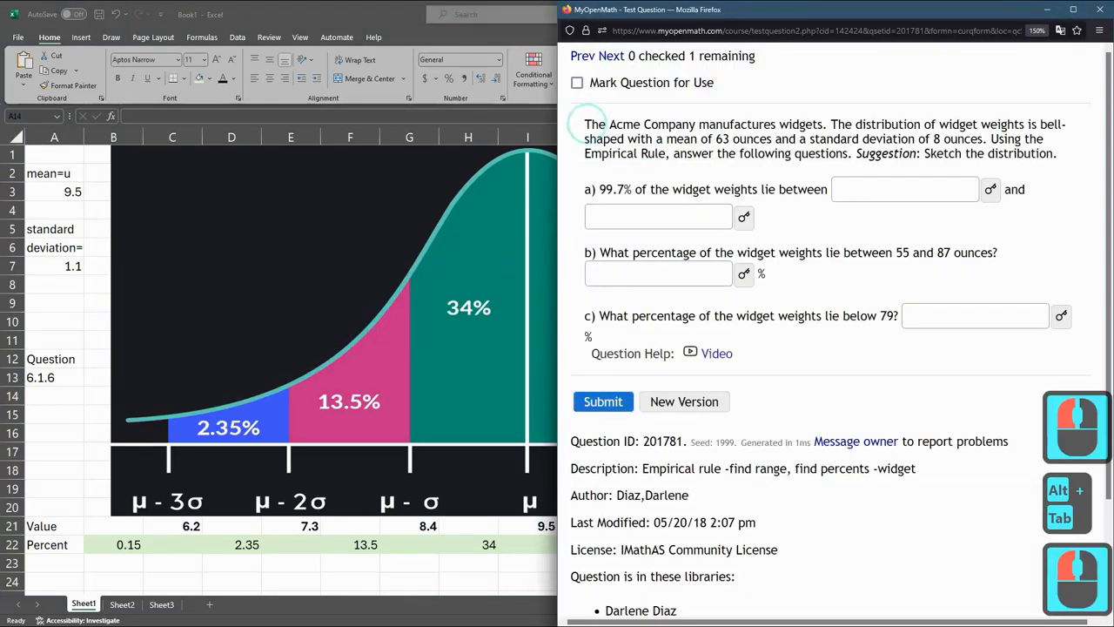
# - Select and copy the widget-weight question text (mean 63, SD 8) from MyOpenMath
pyautogui.moveTo(585, 123); pyautogui.dragTo(888, 315)
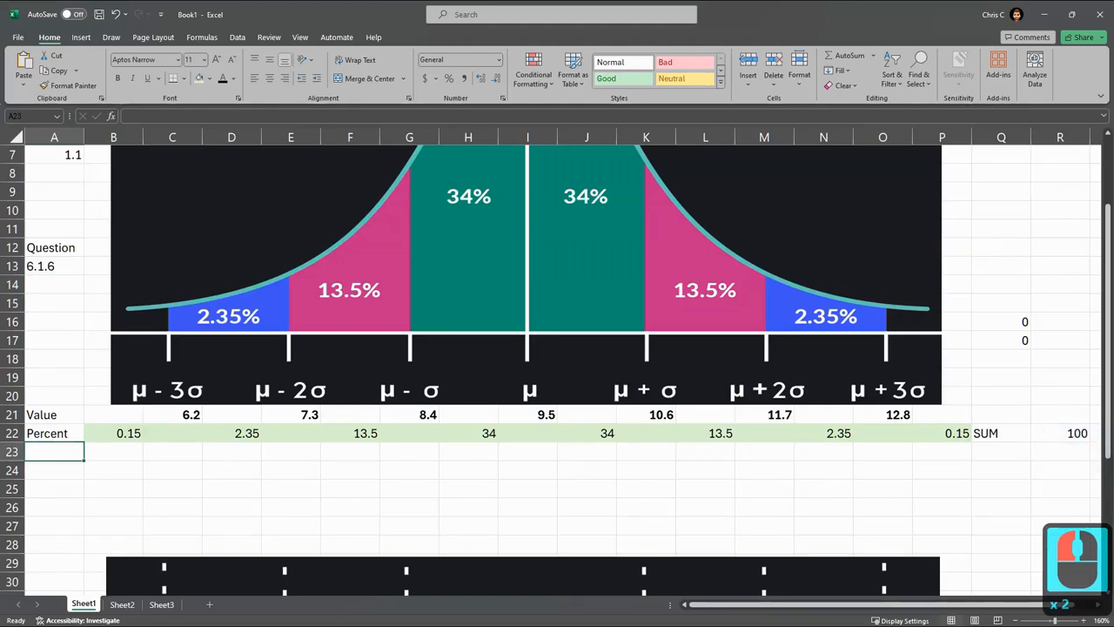
# - Paste the widget-weight question and its three parts into the rows below the Percent row
pyautogui.rightClick(56, 451)
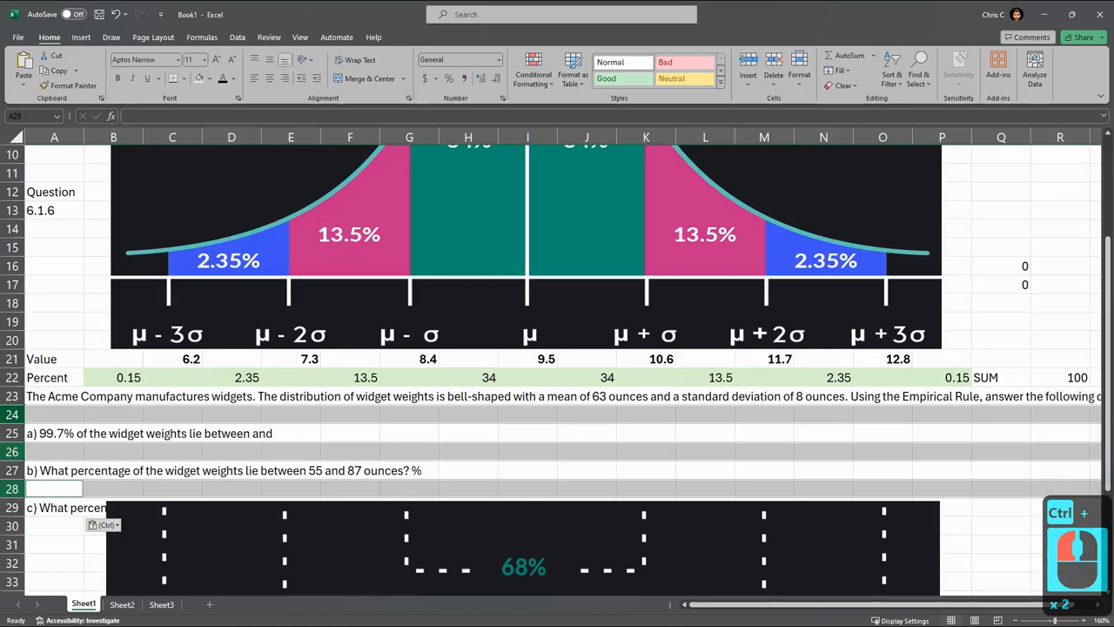
pyautogui.rightClick(54, 209)
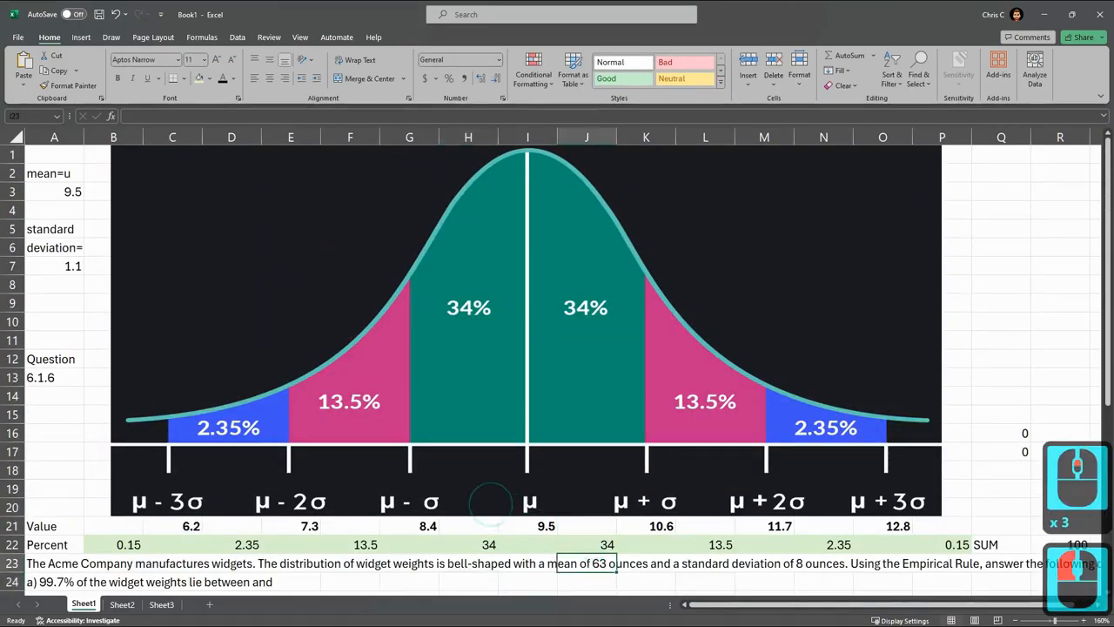
# - Enter mean 63 and SD 8 so the Value row runs 39 to 87, then move to question a
pyautogui.click(73, 191)
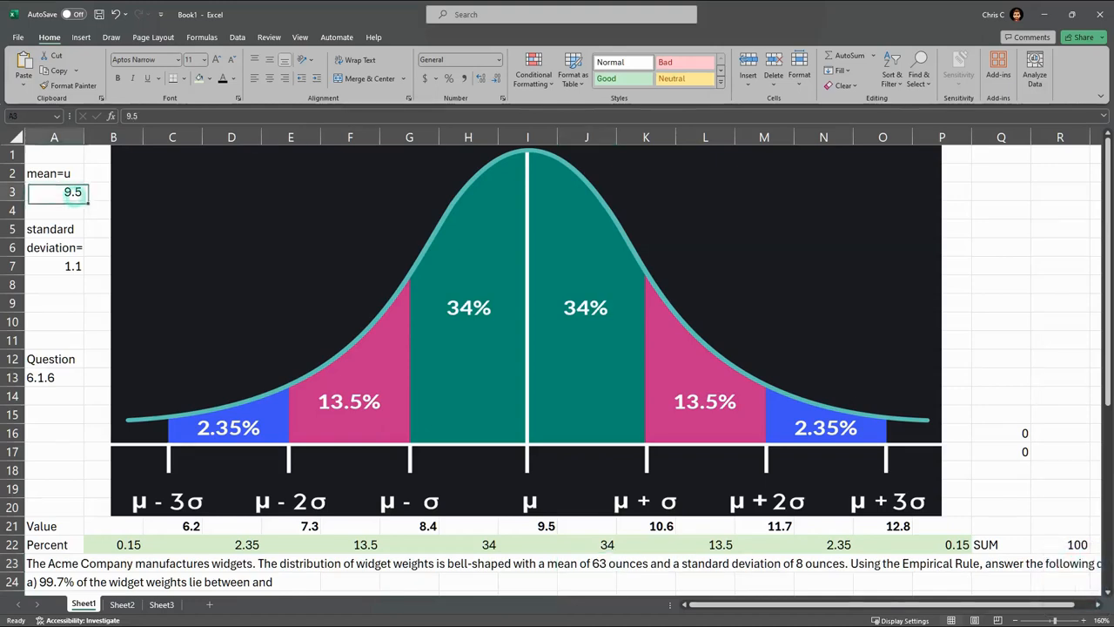
pyautogui.write('63')
pyautogui.click(54, 267)
pyautogui.write('8')
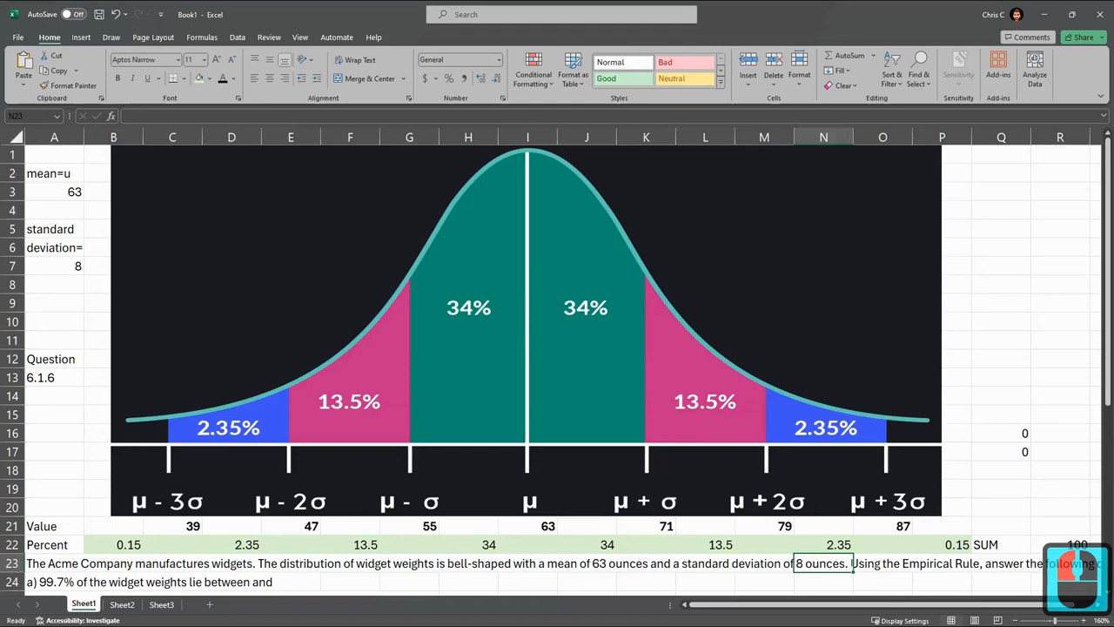
pyautogui.scroll(-3)
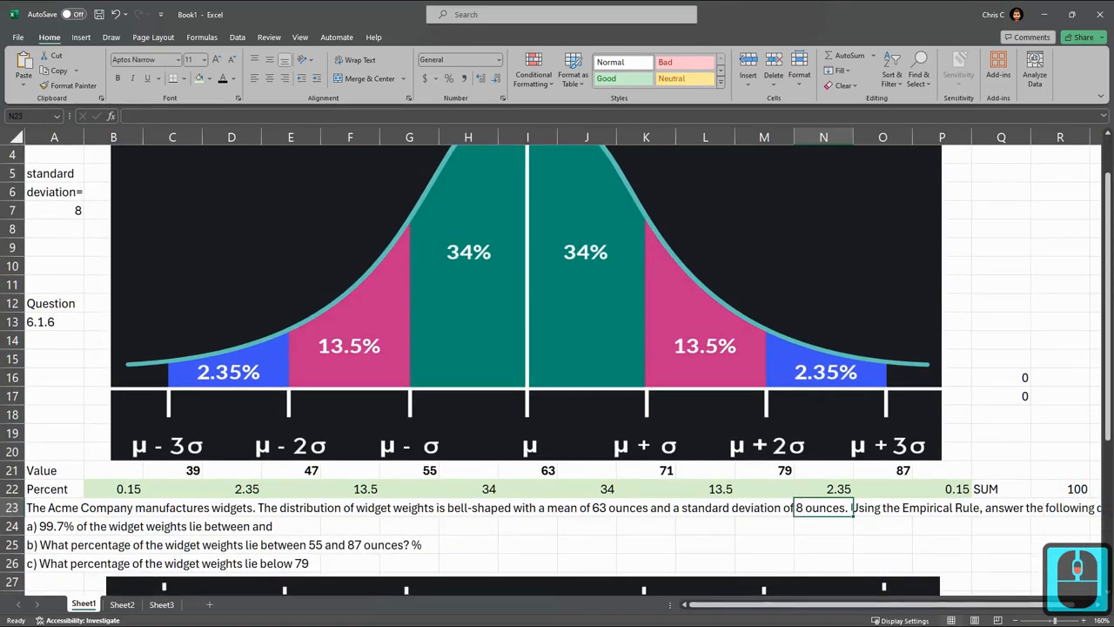
pyautogui.click(409, 526)
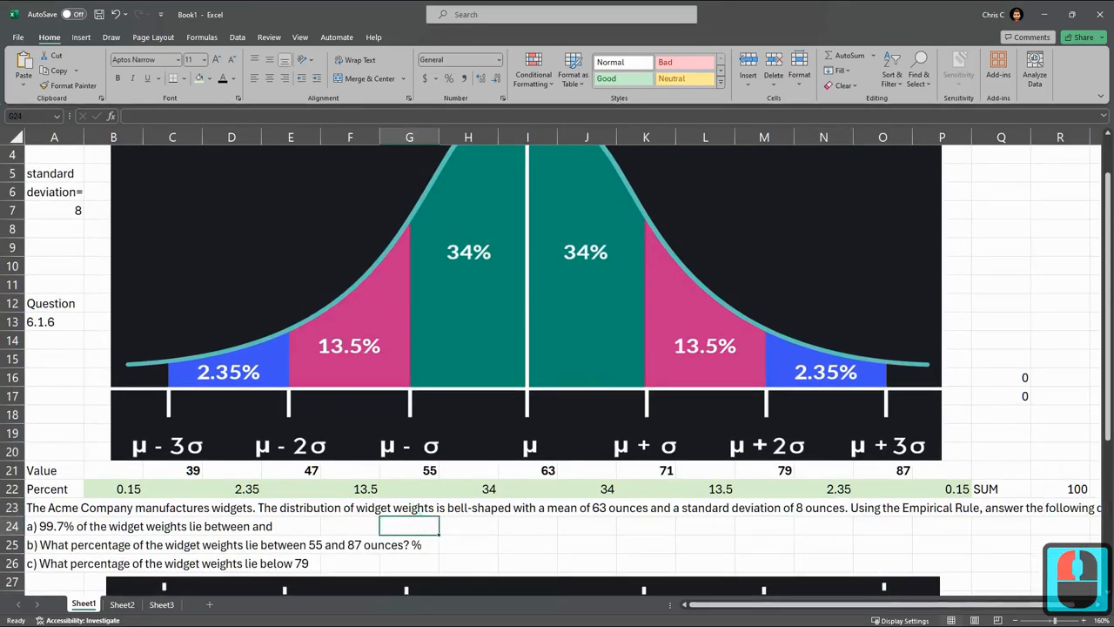
pyautogui.click(54, 525)
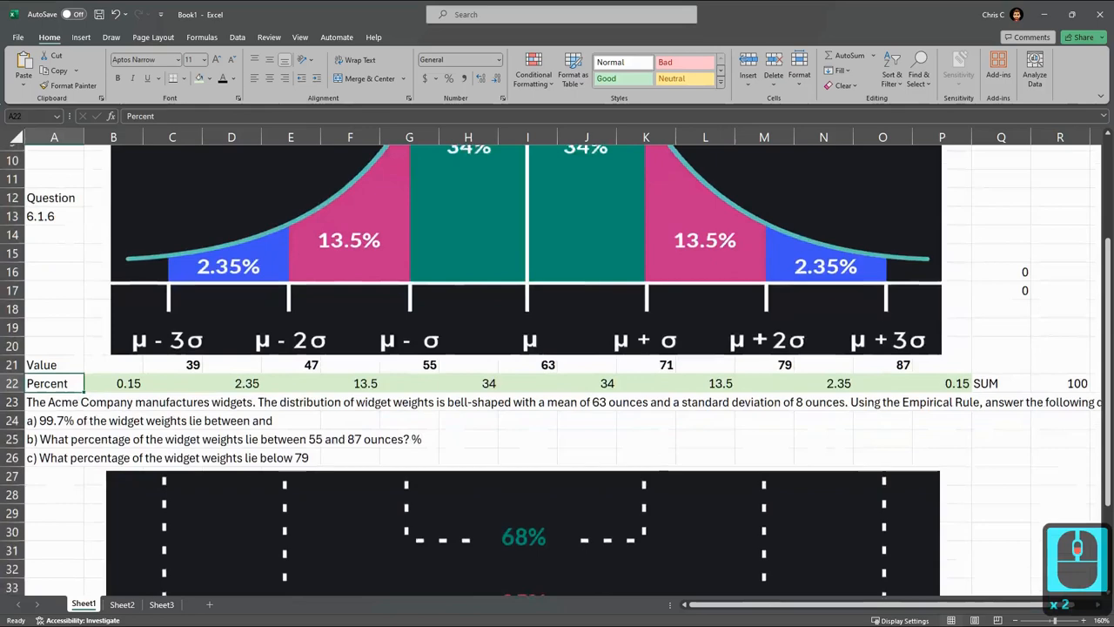
# - Check the formulas behind 39 and 87, then answer question a with '39 and 87'
pyautogui.scroll(-3)
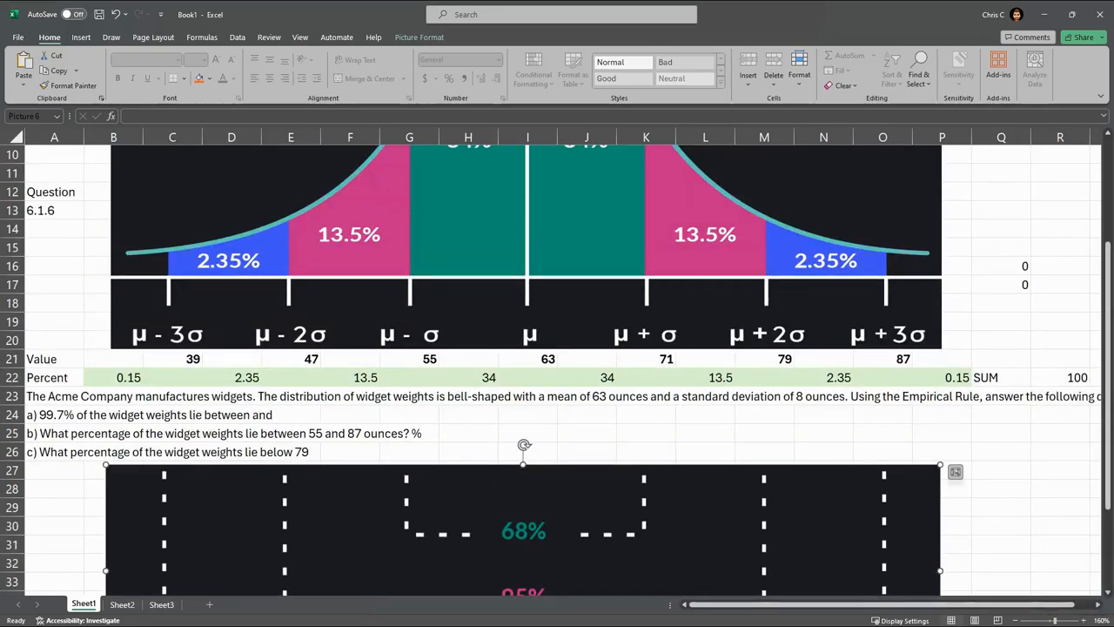
pyautogui.click(170, 358)
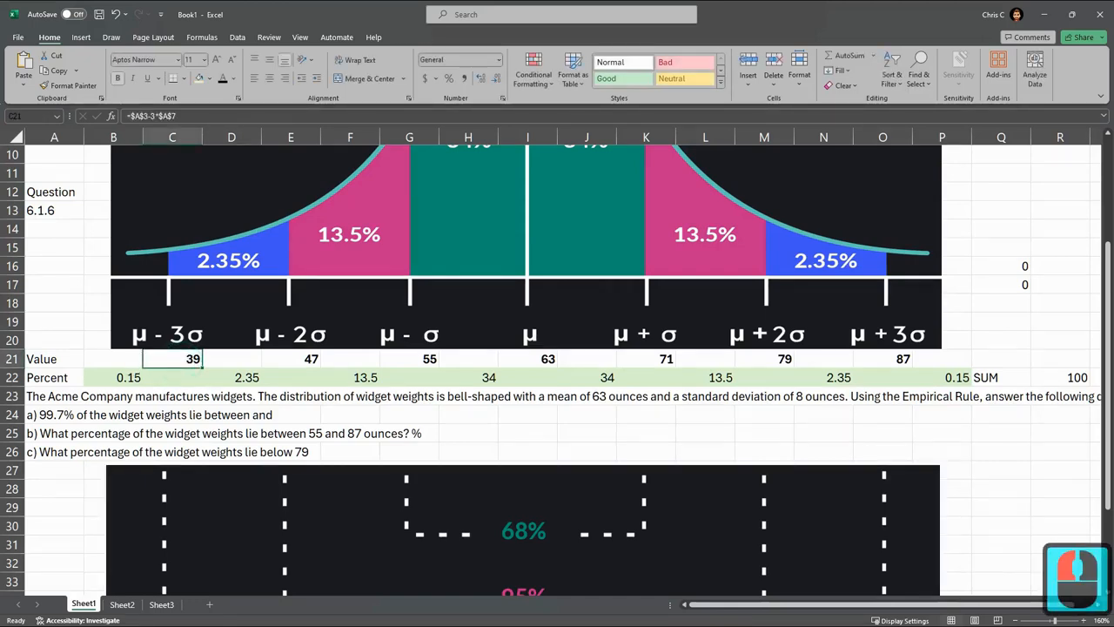
pyautogui.click(882, 359)
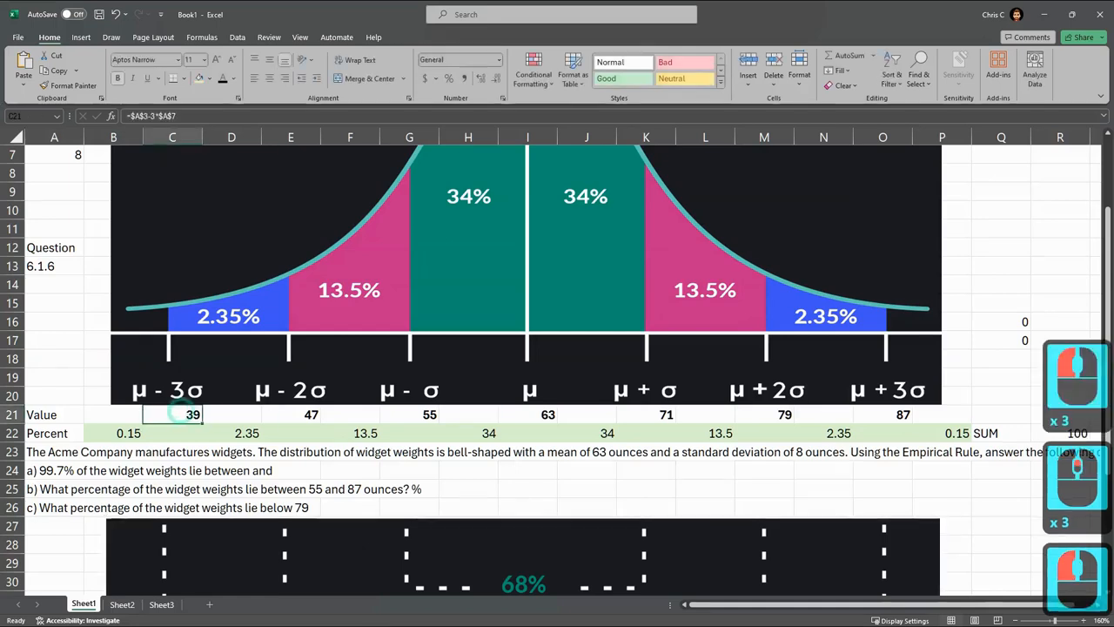
pyautogui.click(882, 415)
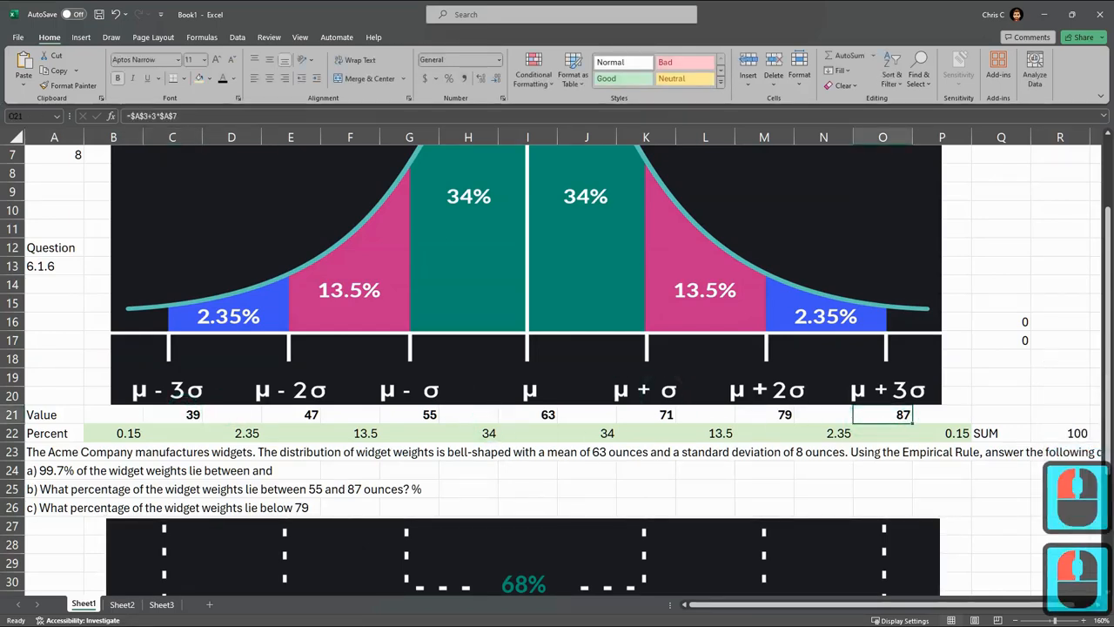
pyautogui.write('39')
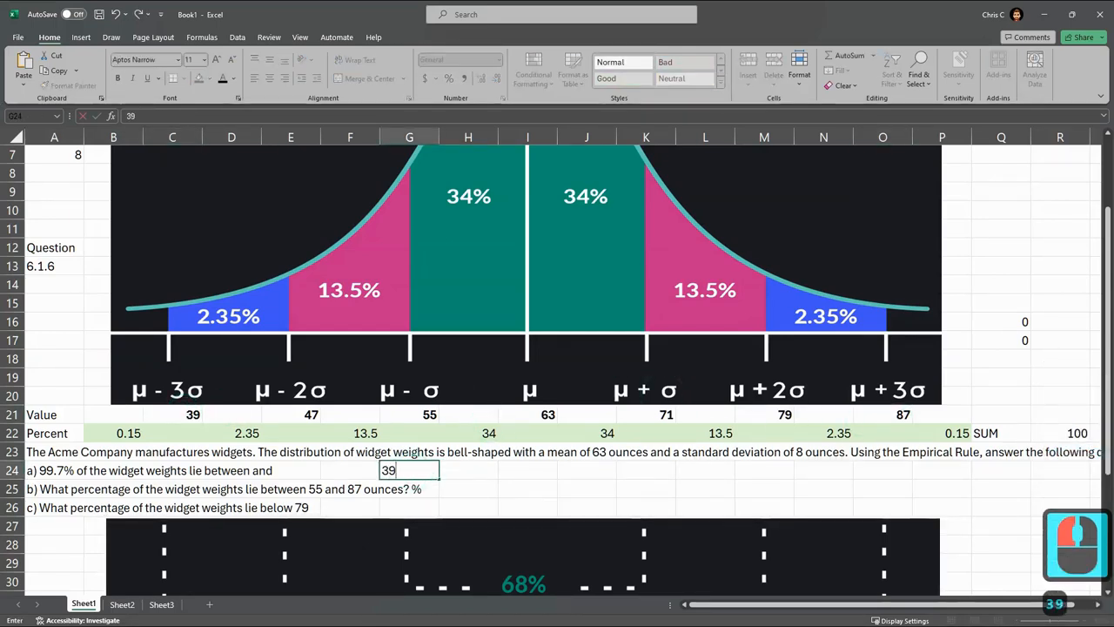
pyautogui.write('and 87')
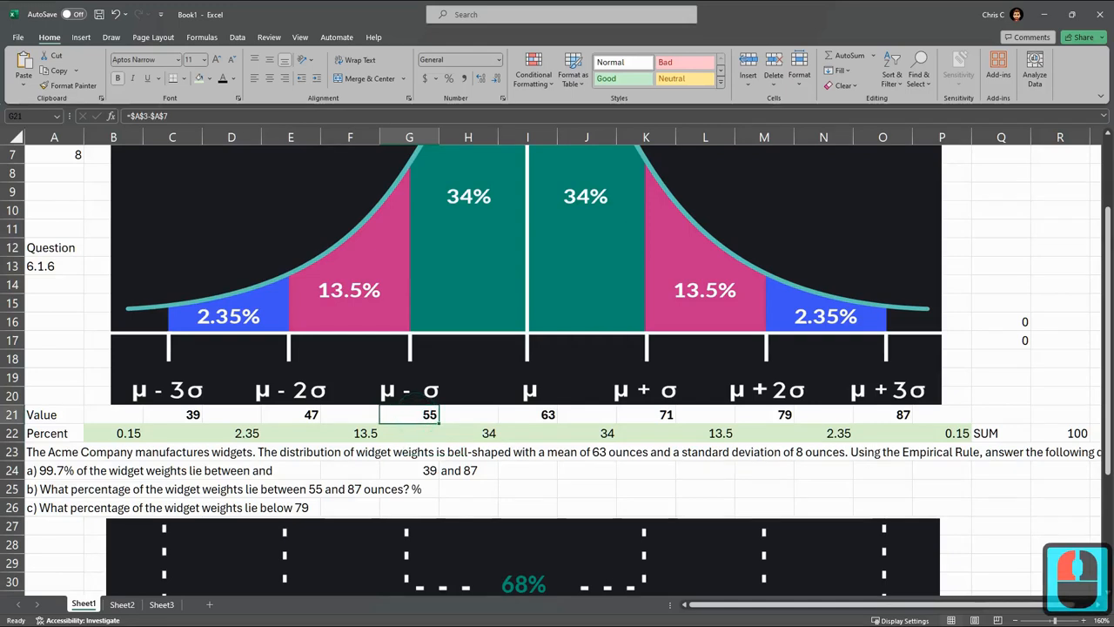
# - Sum the percentages between 55 and 87 to get 83.85 for question b
pyautogui.moveTo(409, 415); pyautogui.dragTo(882, 414)
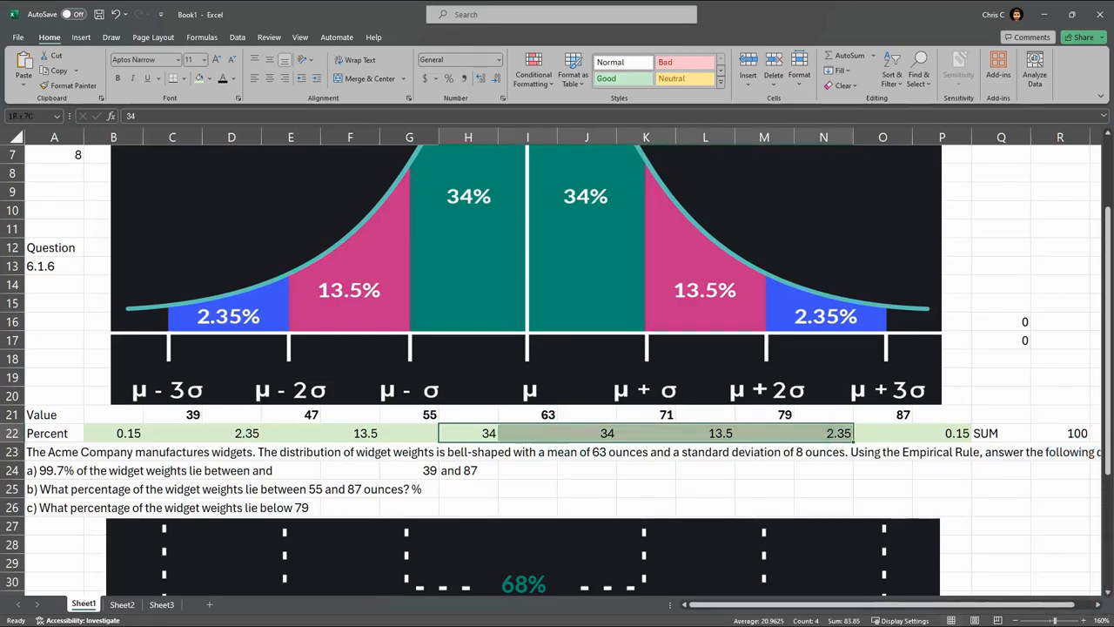
pyautogui.write('=SUM(')
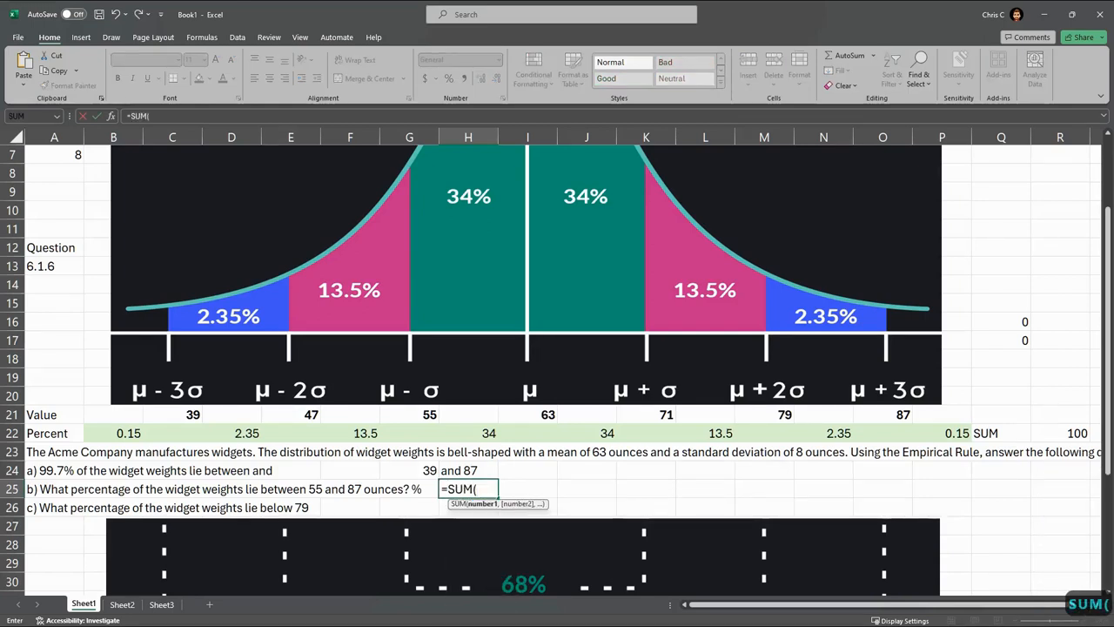
pyautogui.moveTo(468, 432); pyautogui.dragTo(836, 431)
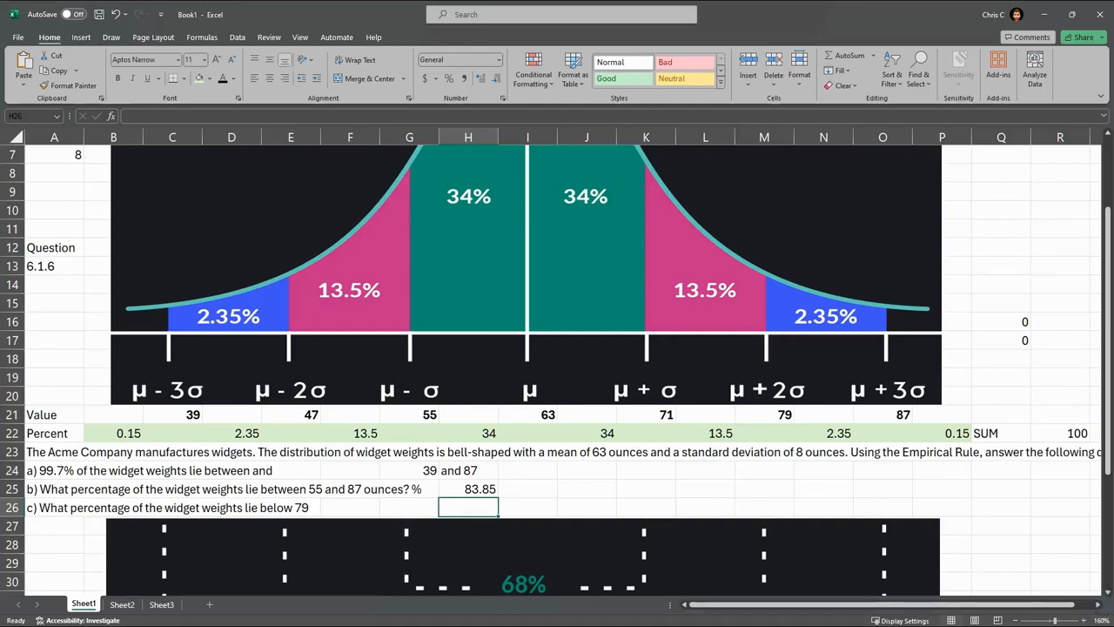
# - Sum the percentages below 79 to get 97.5 for question c, then return to MyOpenMath
pyautogui.click(54, 509)
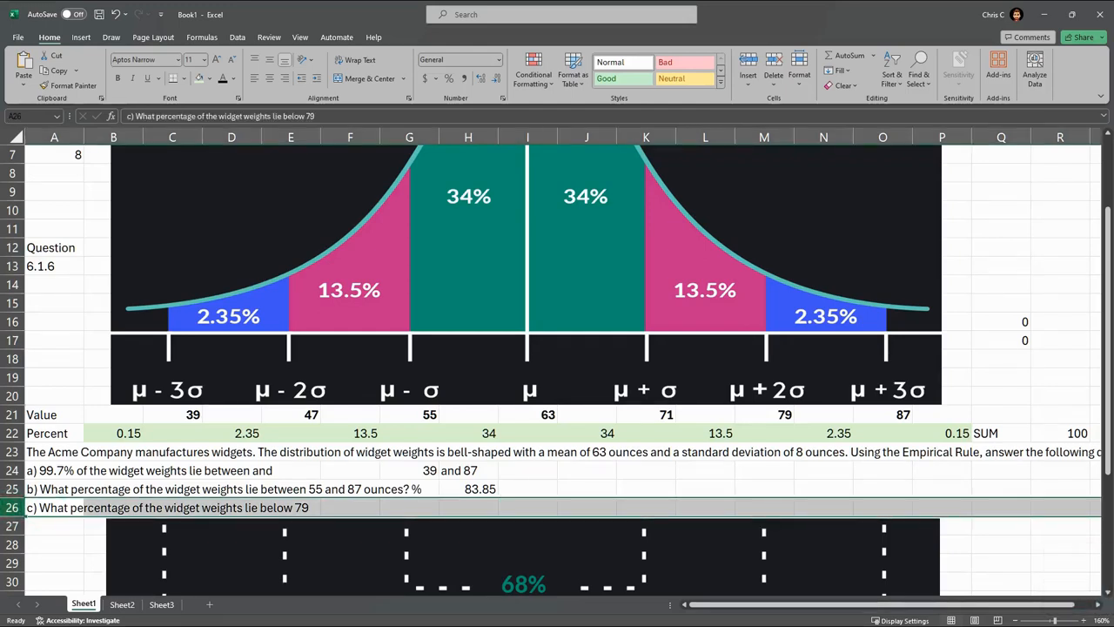
pyautogui.click(762, 414)
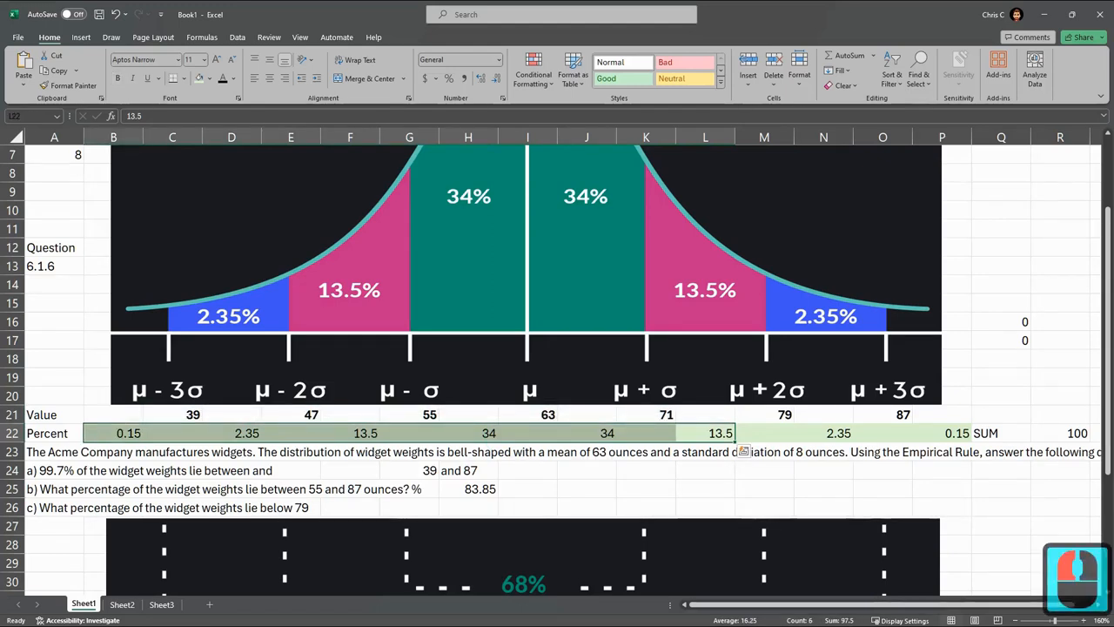
pyautogui.click(763, 415)
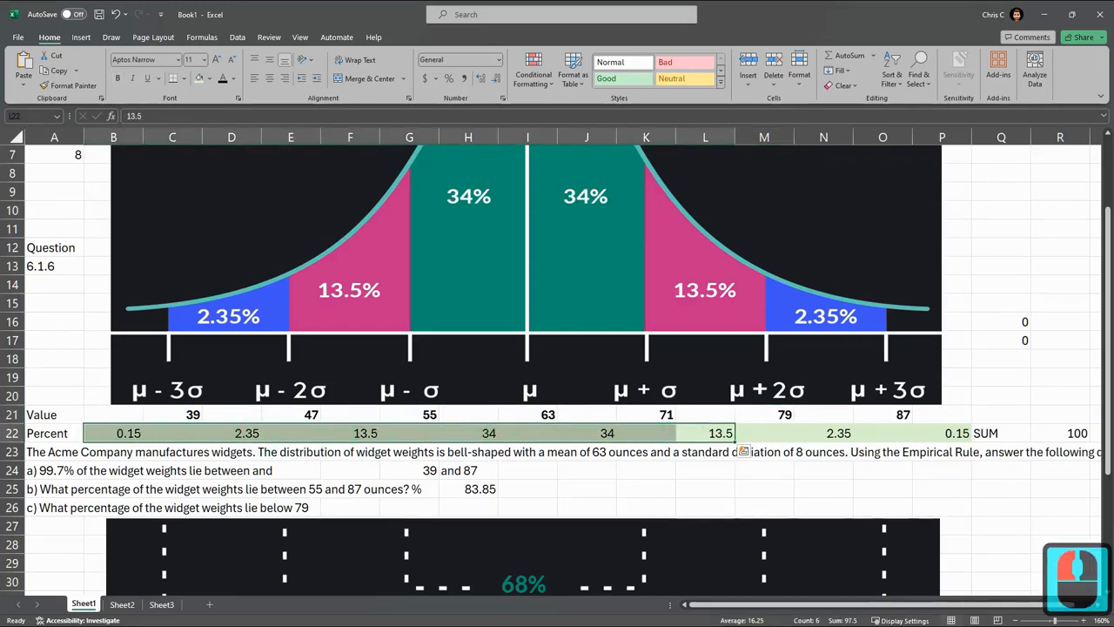
pyautogui.write('=sum')
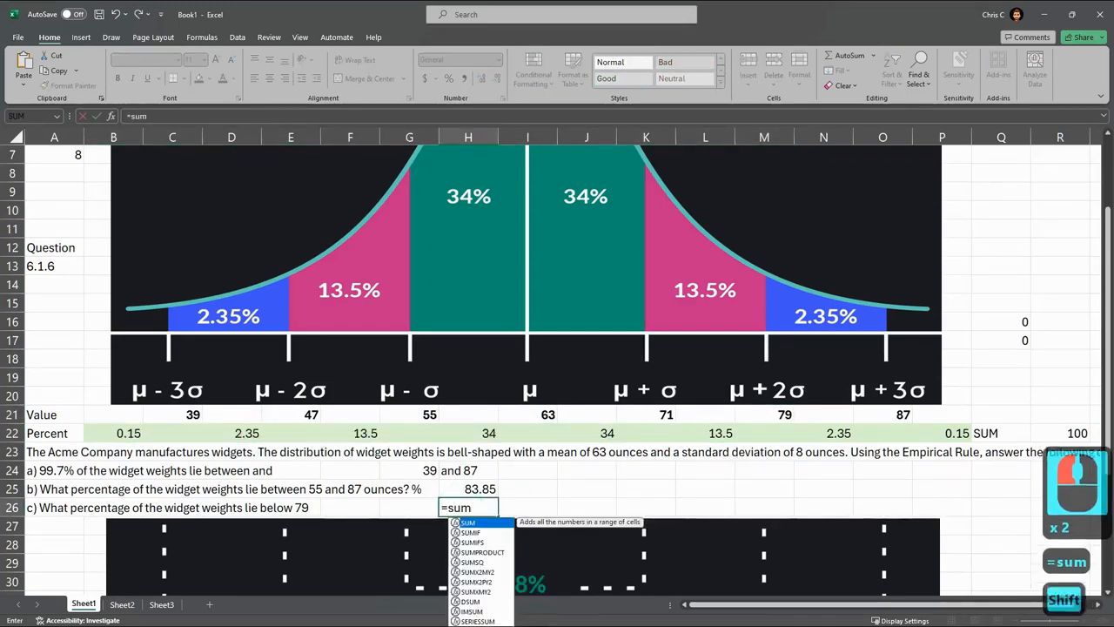
pyautogui.click(721, 432)
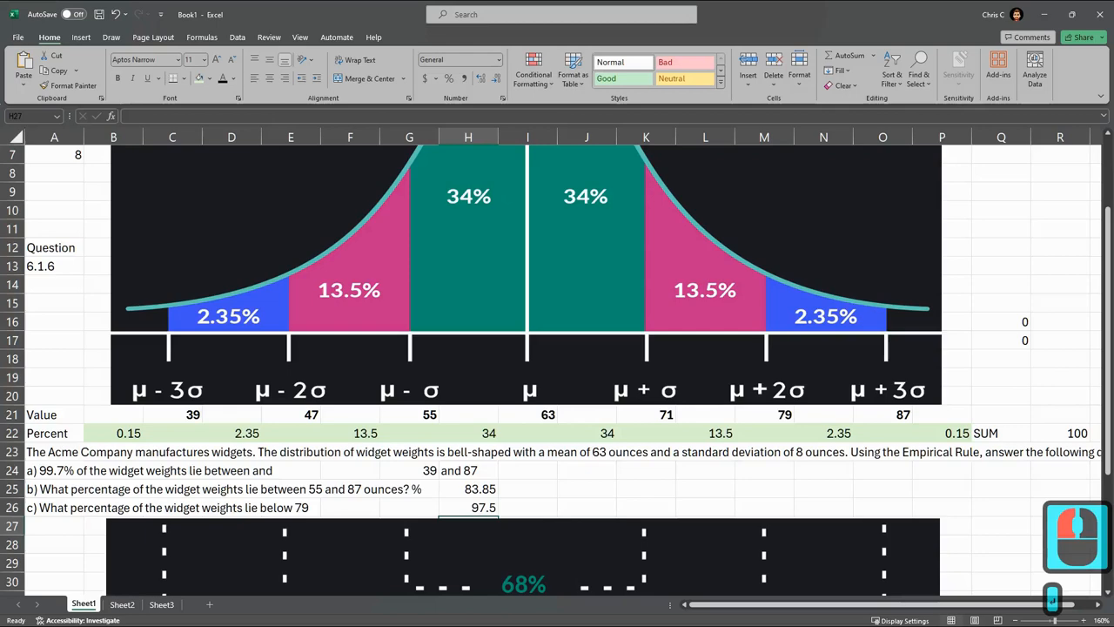
pyautogui.press('alt+tab')
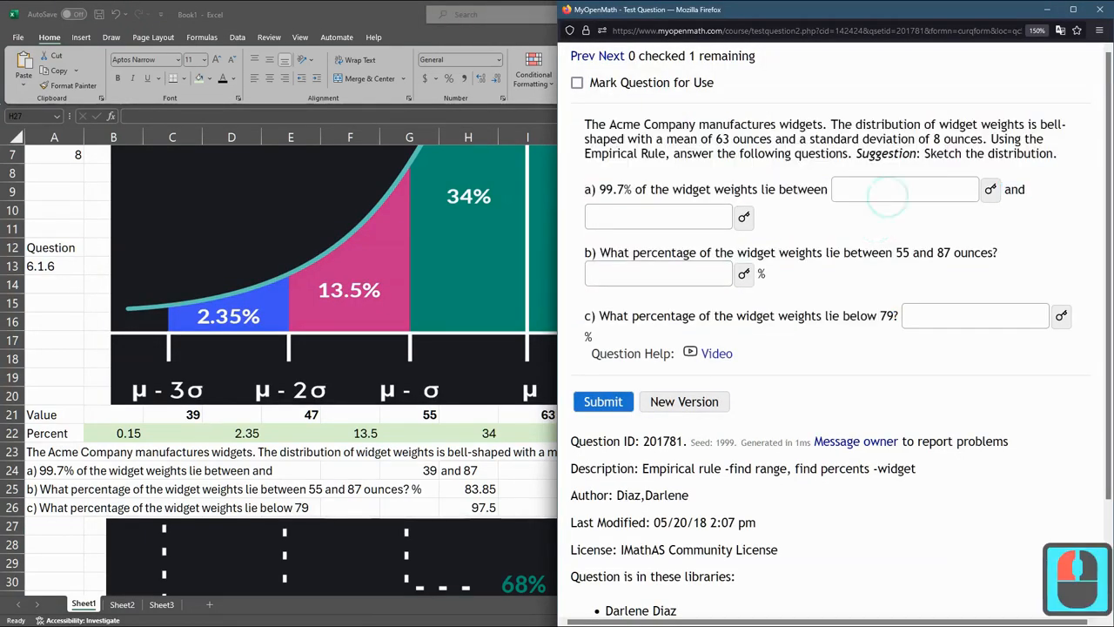
# - Enter 39 and 87 for part a and 83.85 for part b
pyautogui.click(905, 188)
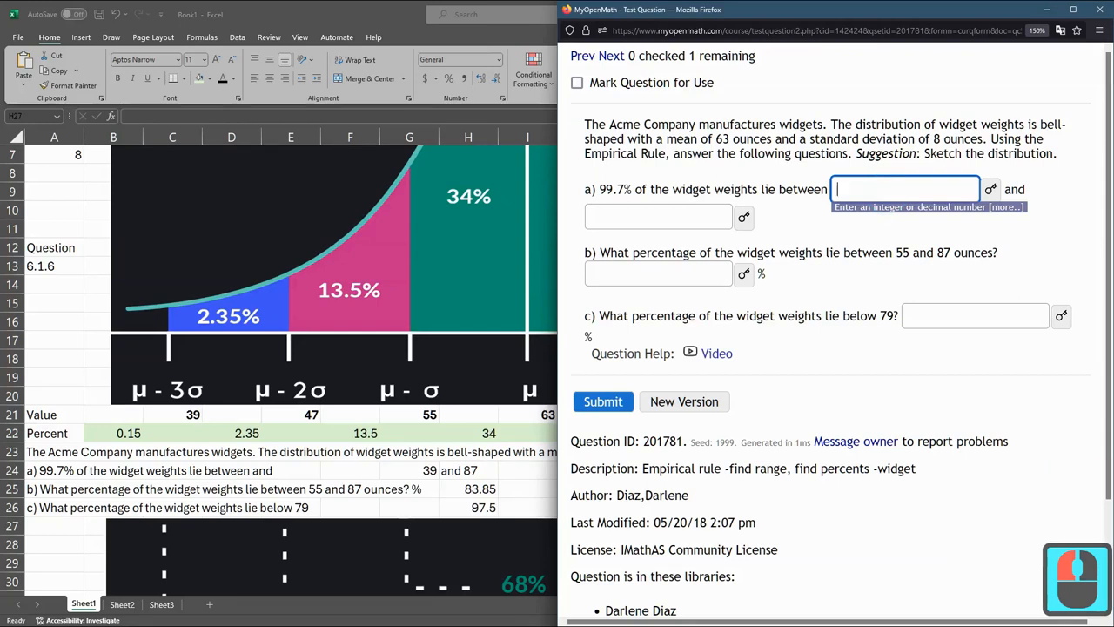
pyautogui.moveTo(991, 188)
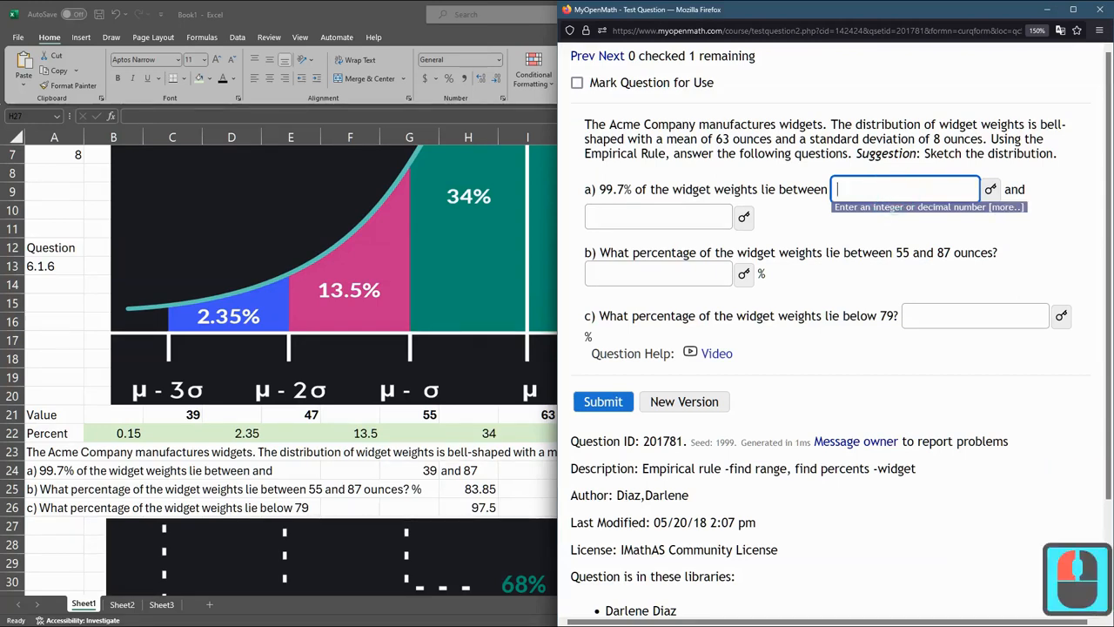
pyautogui.write('39')
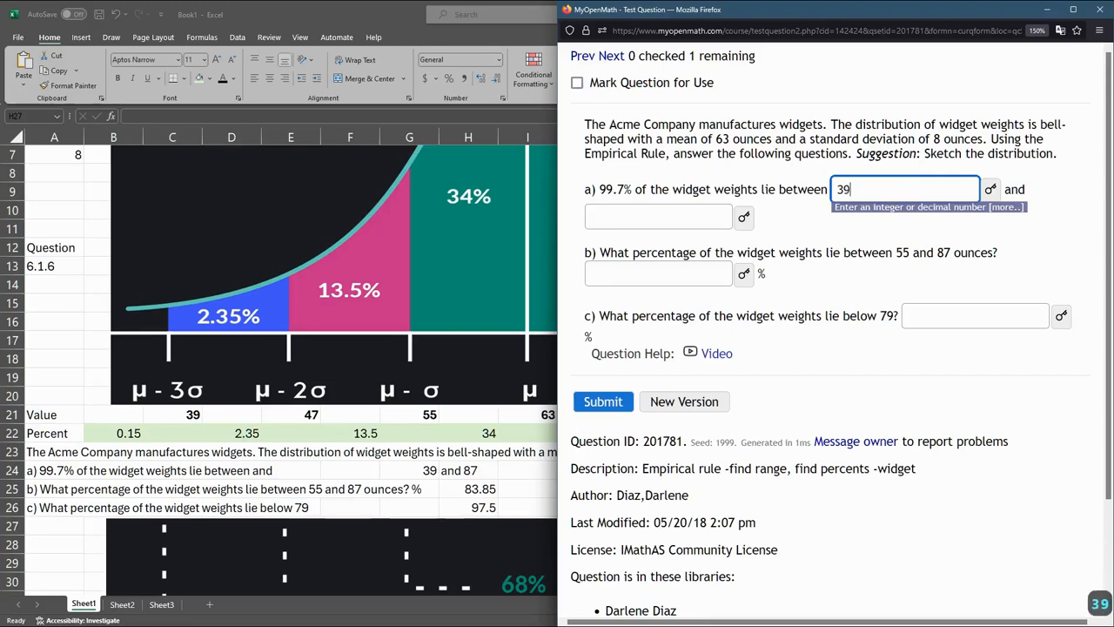
pyautogui.press('Tab')
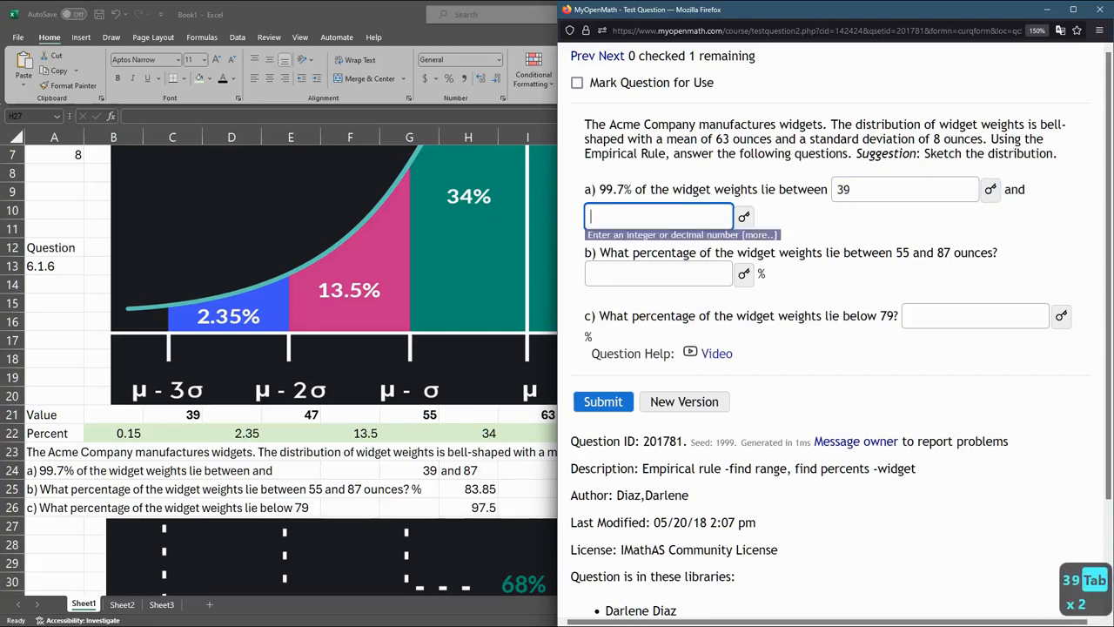
pyautogui.write('87')
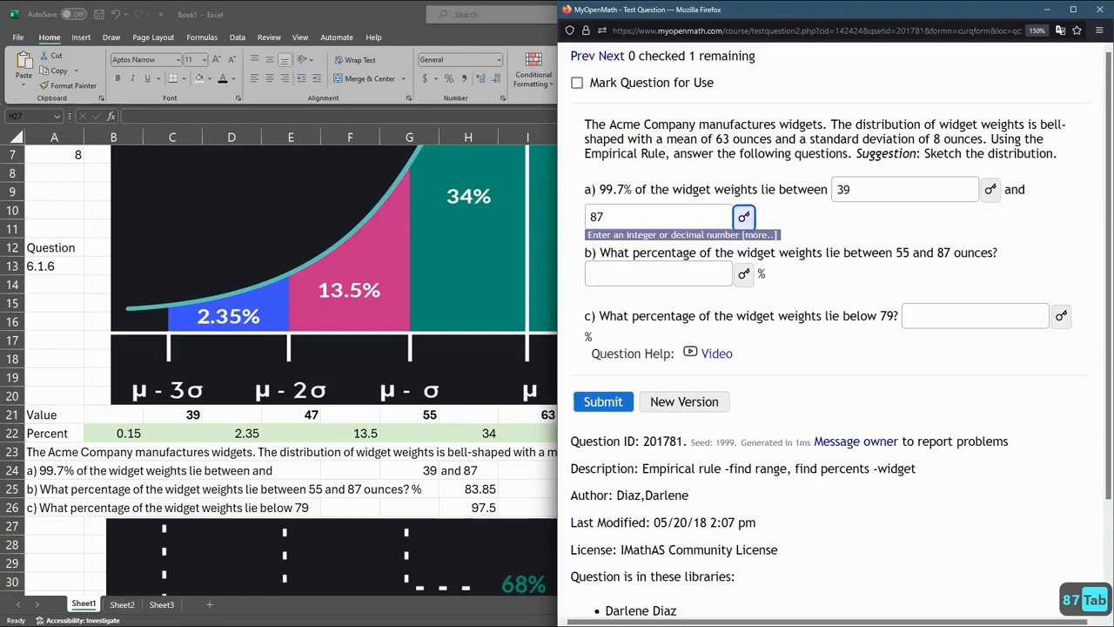
pyautogui.press('Tab')
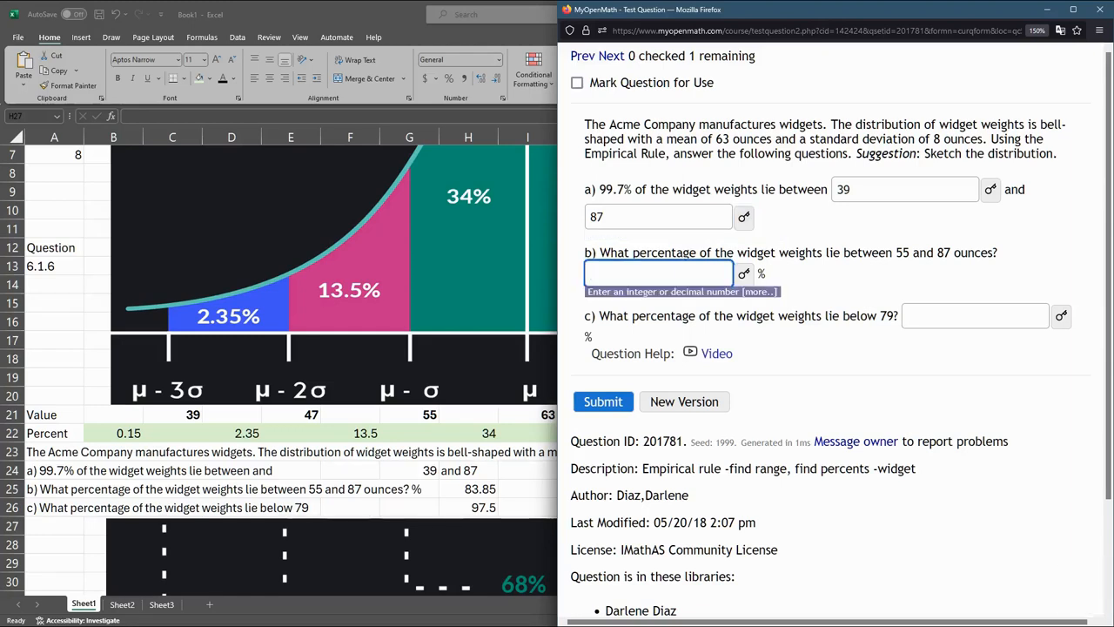
pyautogui.write('83.85')
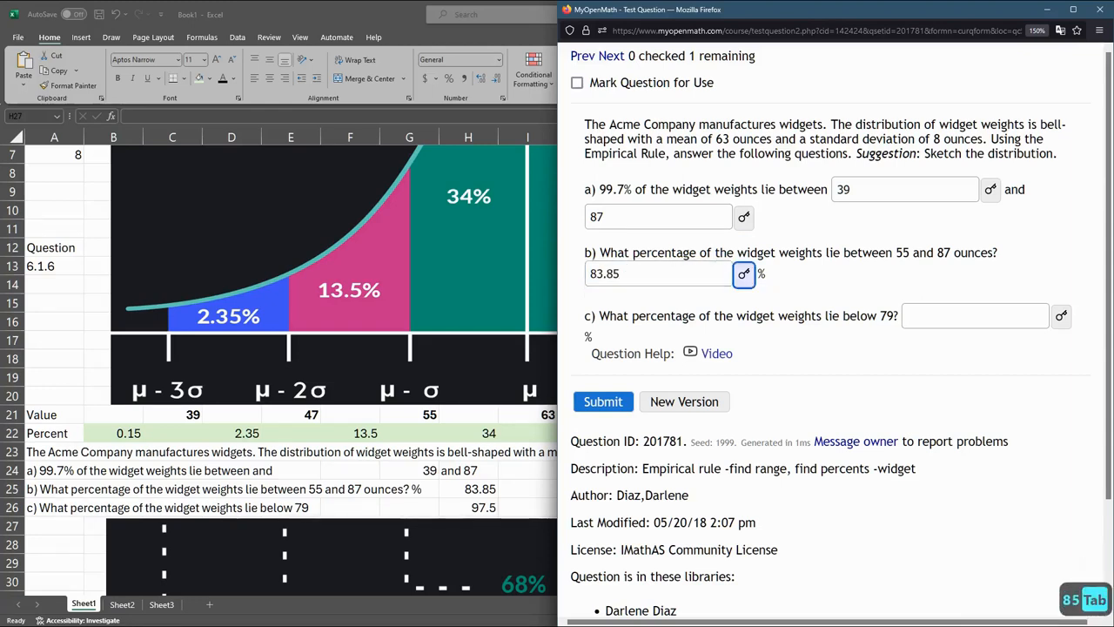
# - Enter 97.5 for part c and submit the answers
pyautogui.click(974, 315)
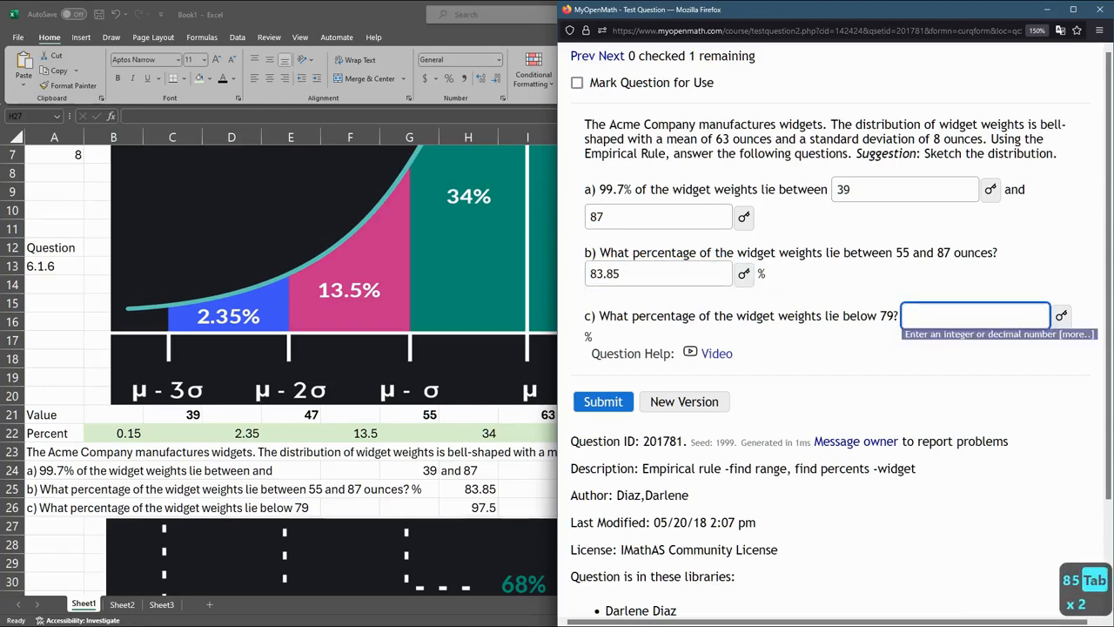
pyautogui.write('97')
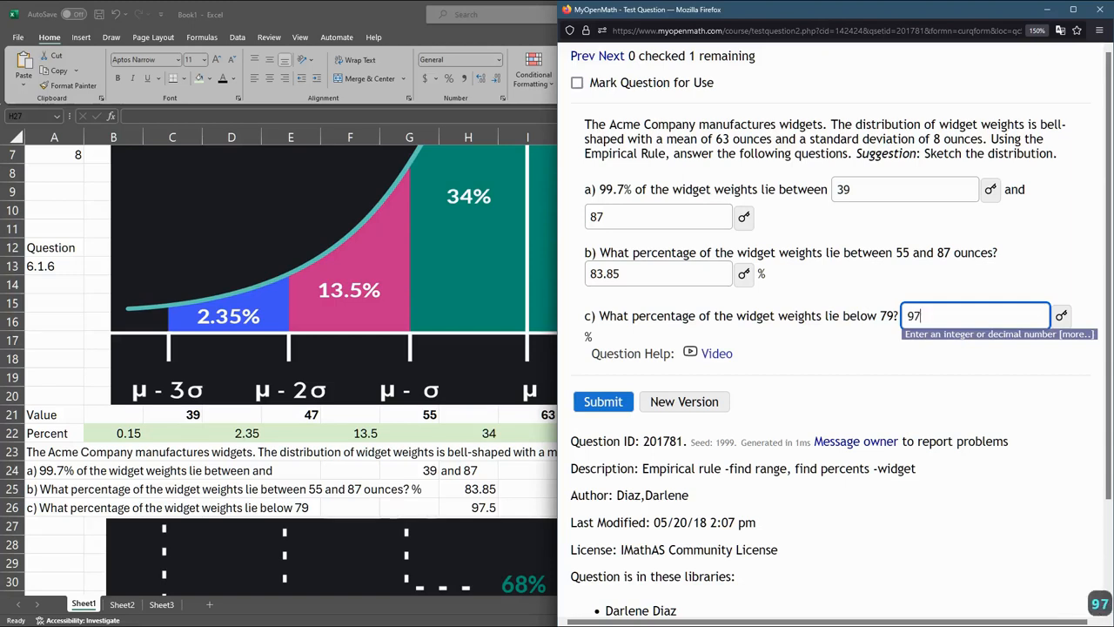
pyautogui.write('.5')
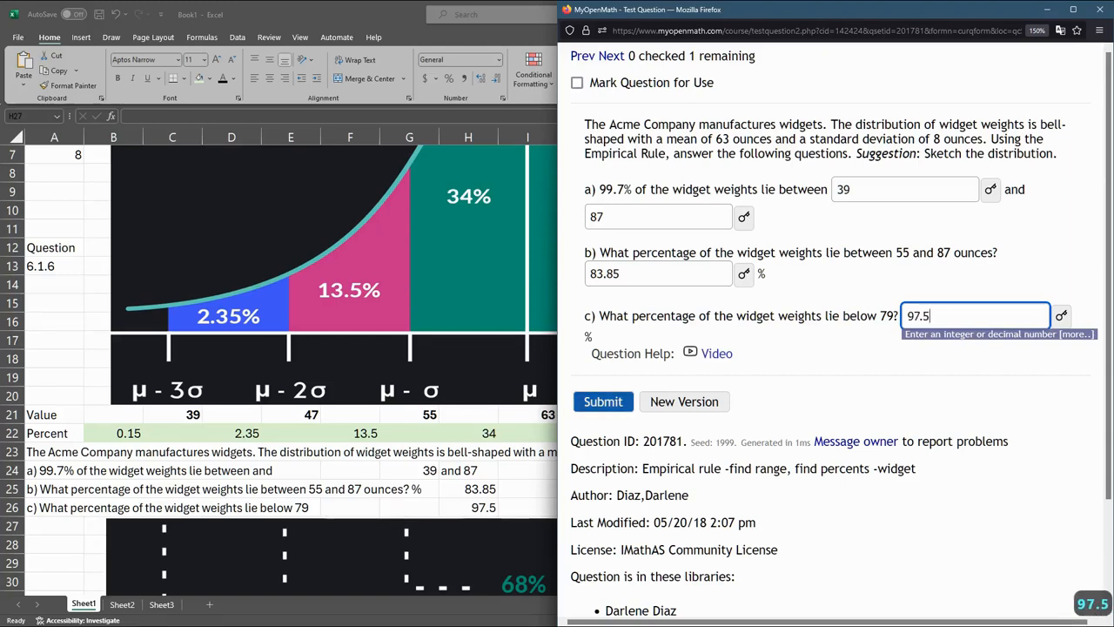
pyautogui.click(602, 401)
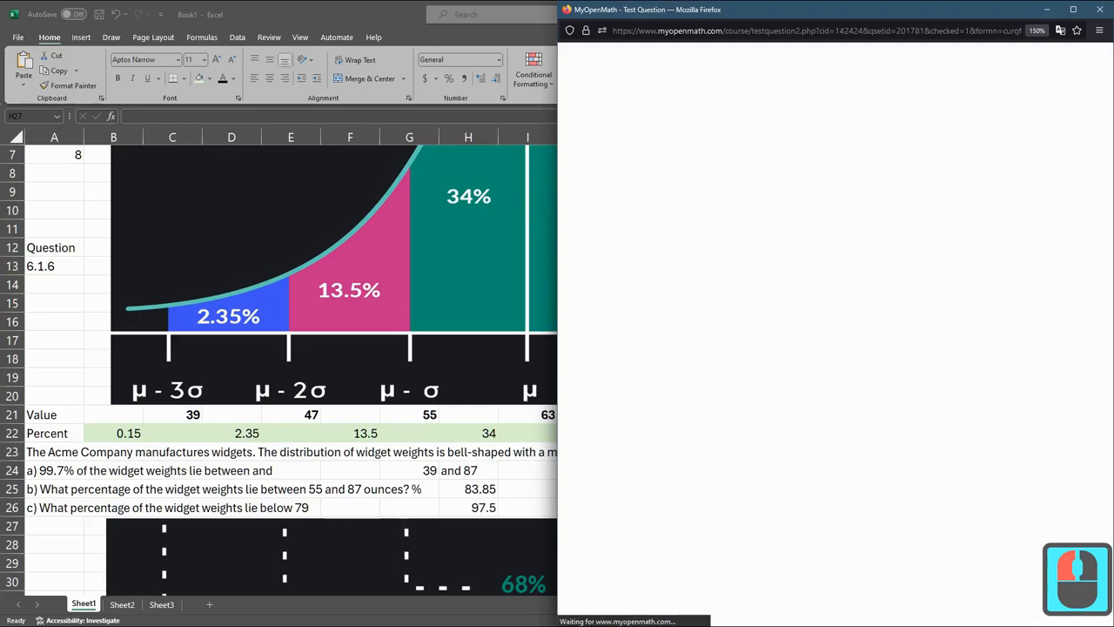